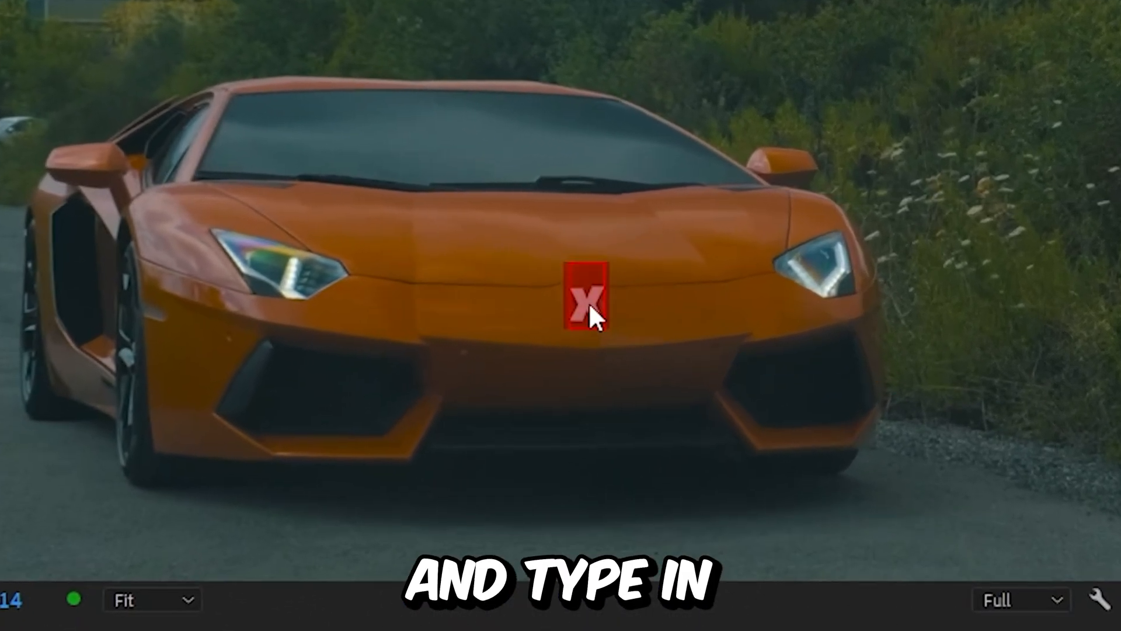
Step: Type the title 'Lamborghini' over the front of the orange car
type("Lamborghini")
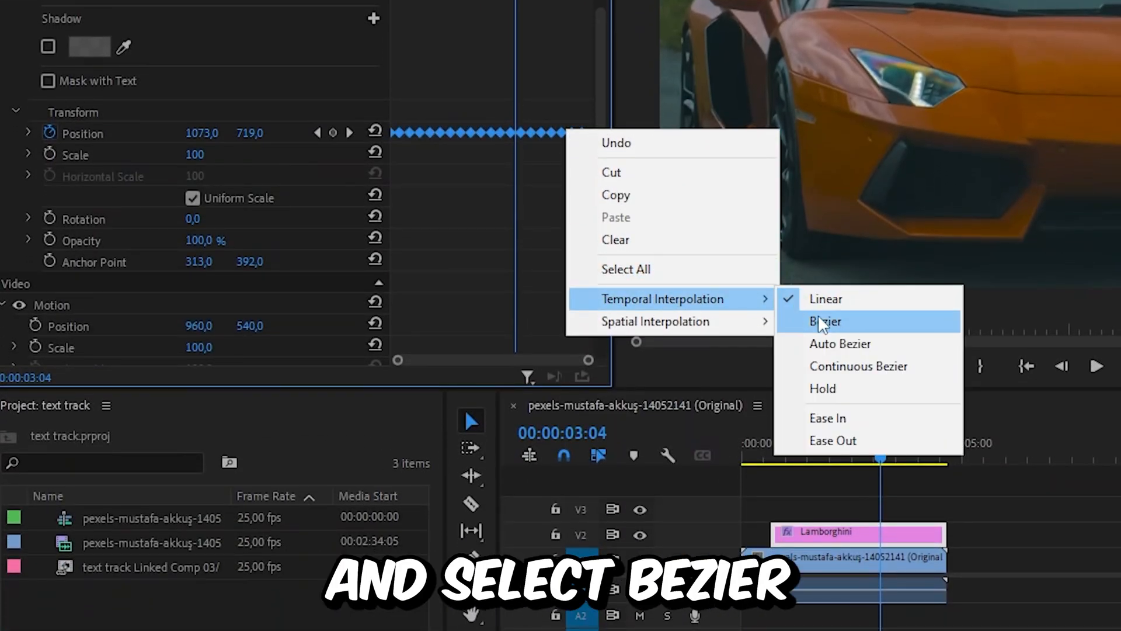
Step: Set the title's Position keyframes to Bezier temporal interpolation
left_click(824, 321)
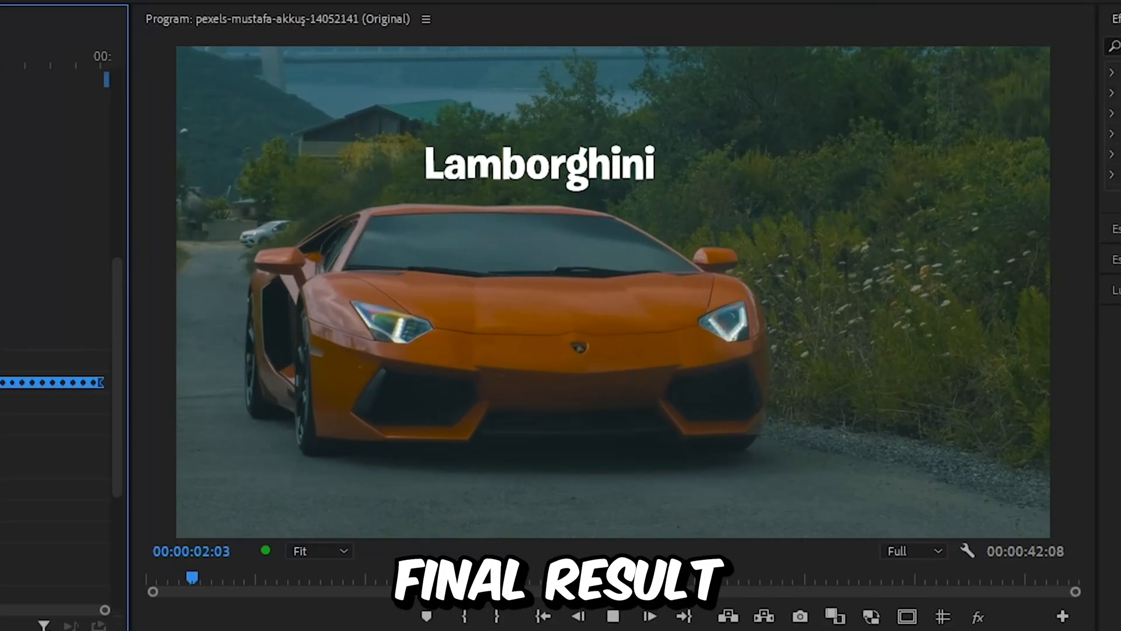